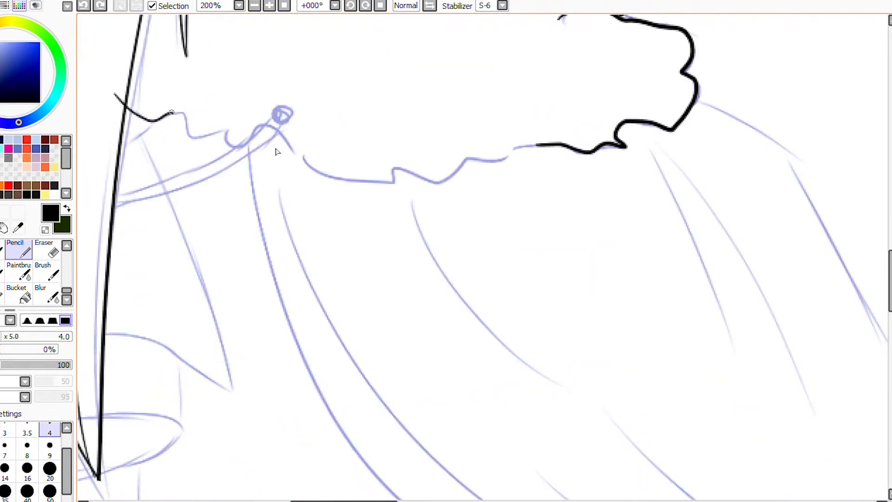
- Ink bold black outlines over the blue sketch along the fur collar, shirt and open mouth
click(269, 6)
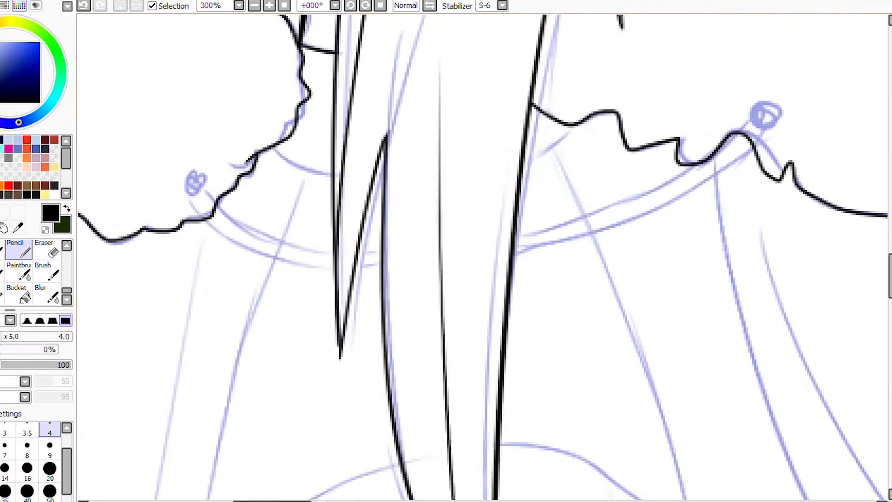
drag(190, 185, 733, 129)
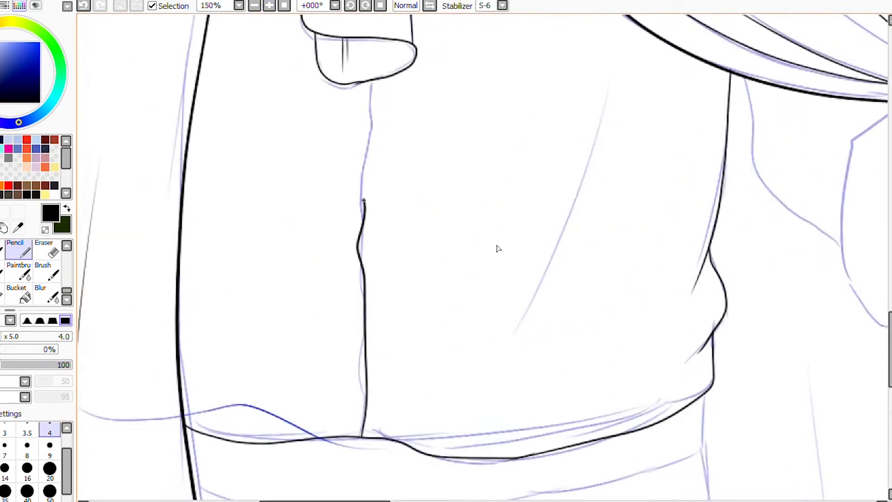
click(254, 6)
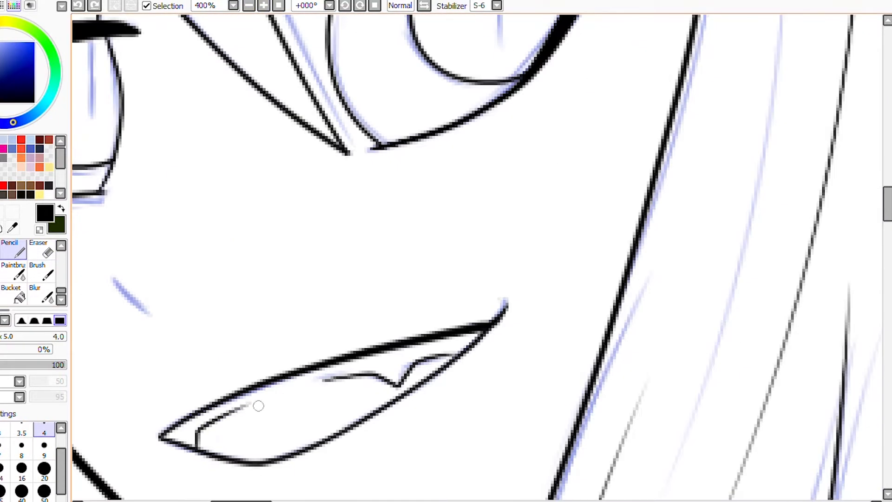
click(249, 6)
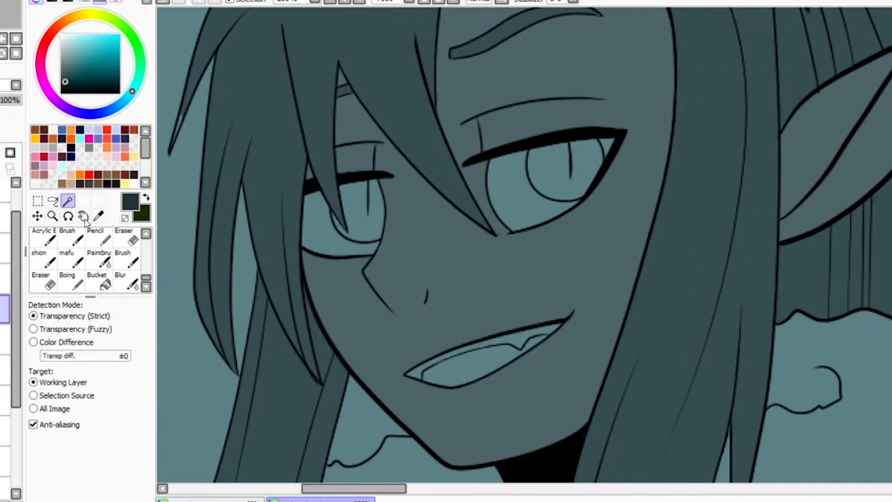
- Switch to a hard-edged brush to begin flat-filling the character in teal
click(95, 239)
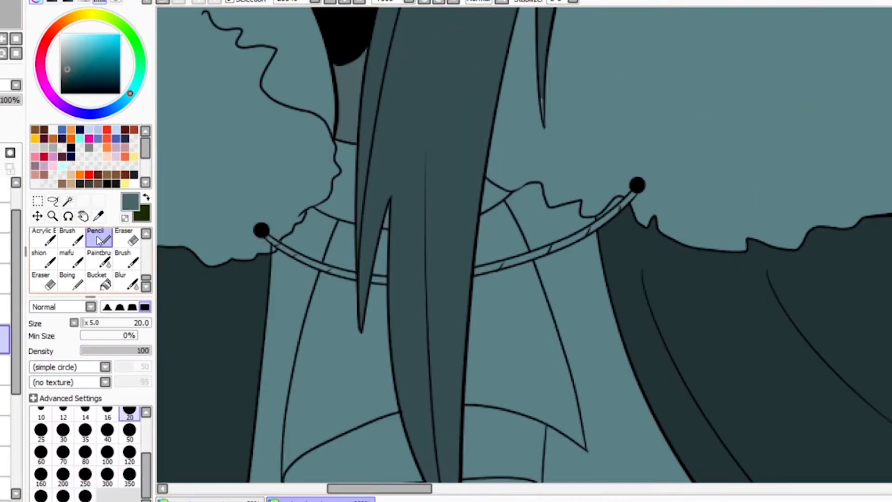
click(97, 217)
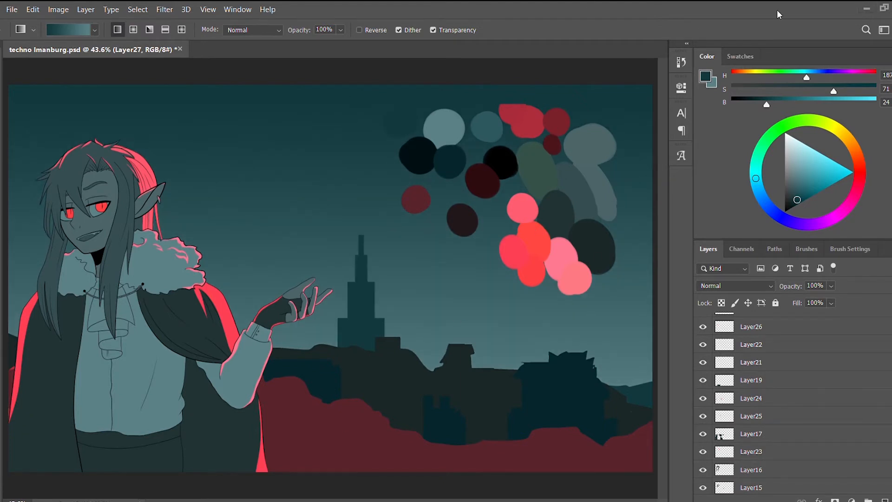
click(750, 412)
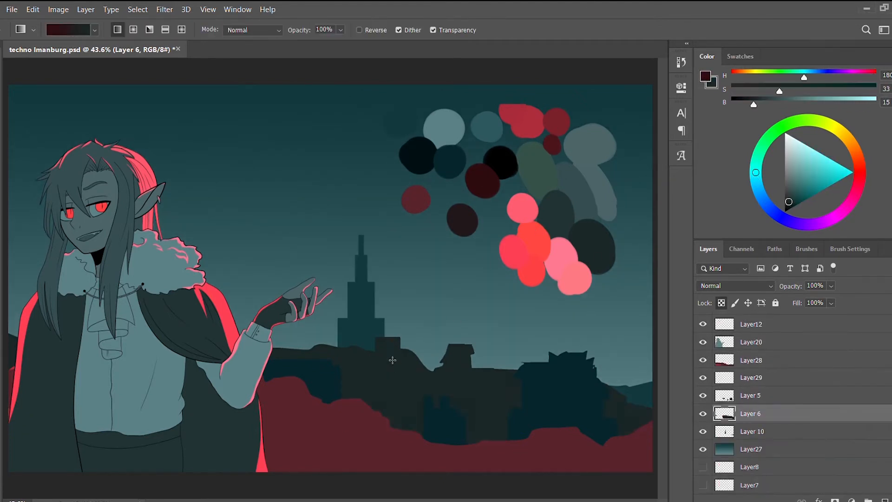
click(750, 359)
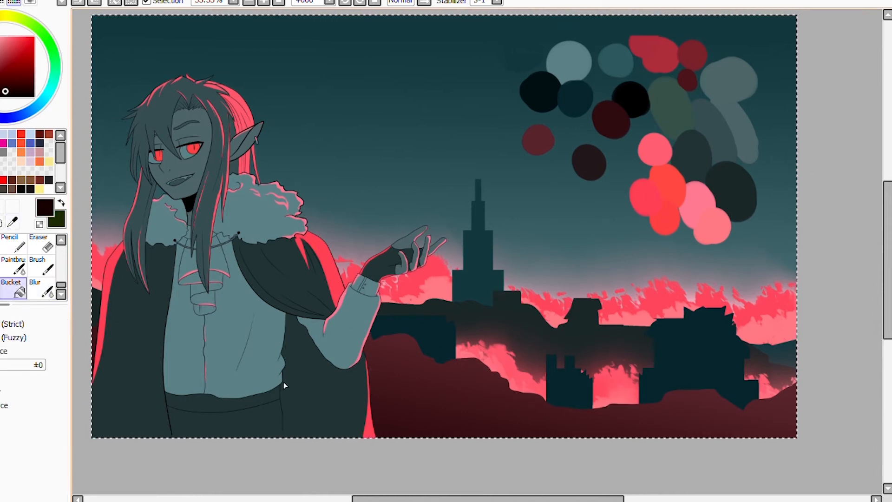
- Blur the right-hand building edges into the glowing red clouds
click(34, 283)
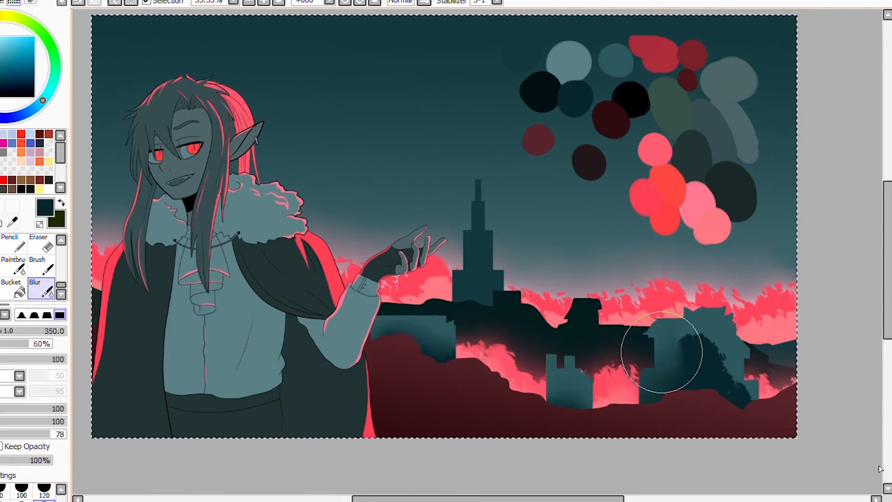
drag(659, 353, 751, 421)
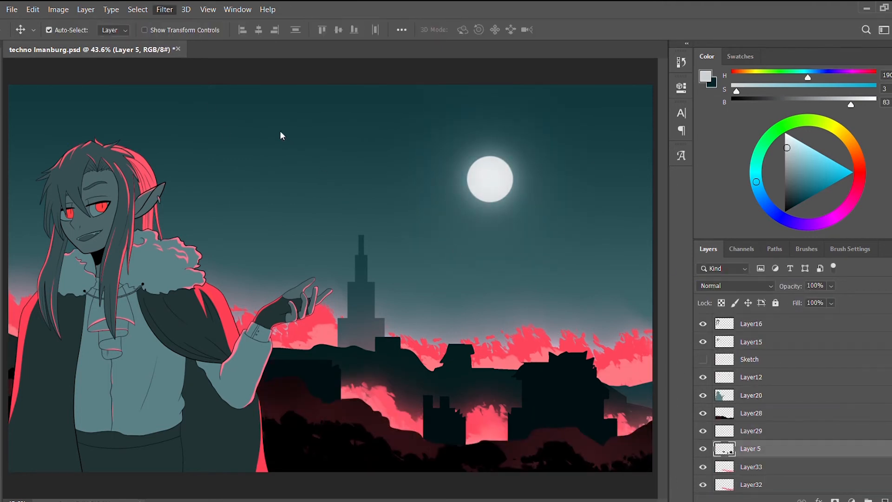
- Add the glowing moon and grainy static overlay to the scene
click(750, 359)
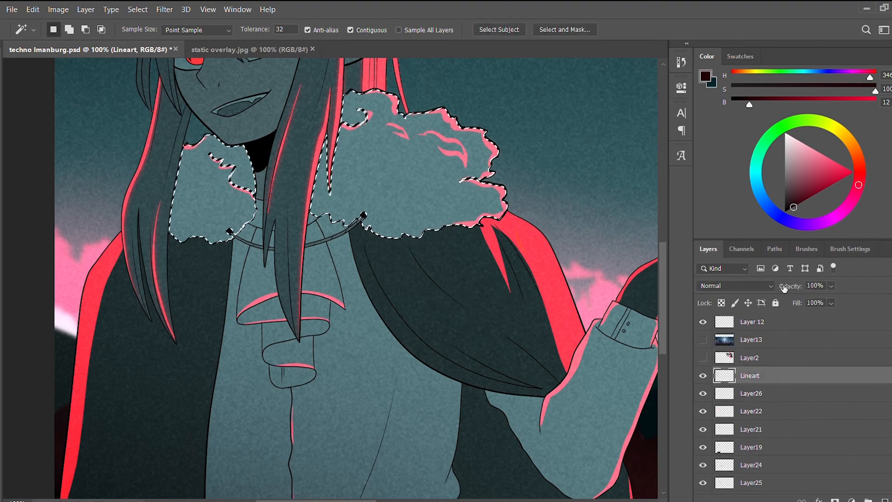
click(806, 249)
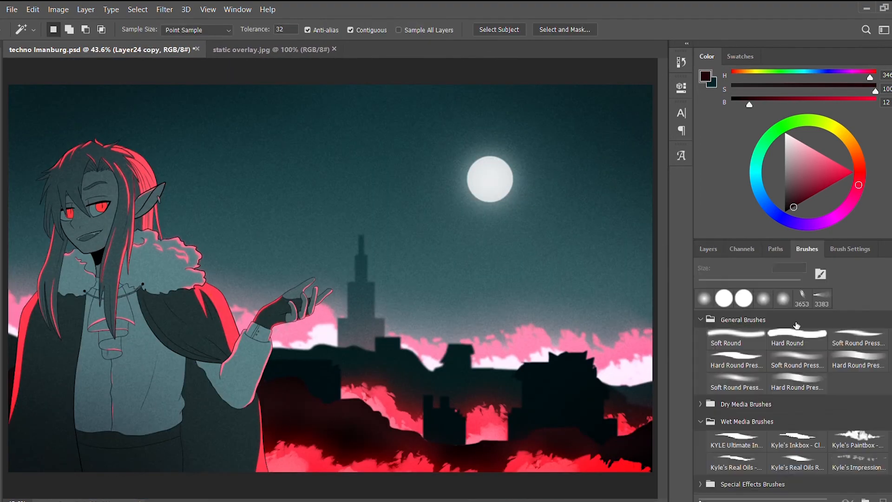